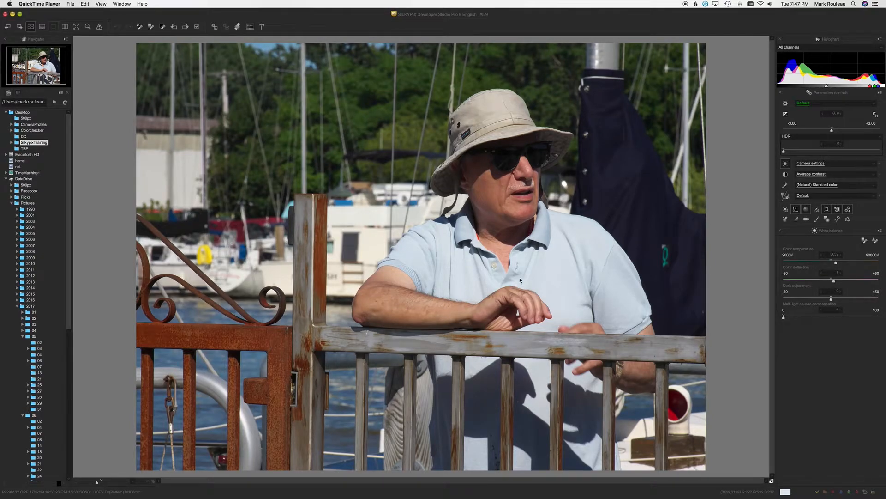
mouse_move(660, 201)
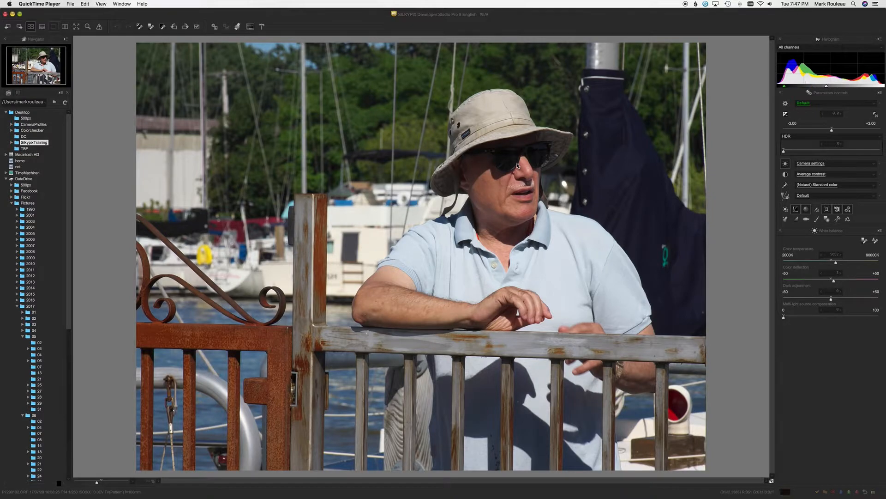
mouse_move(584, 189)
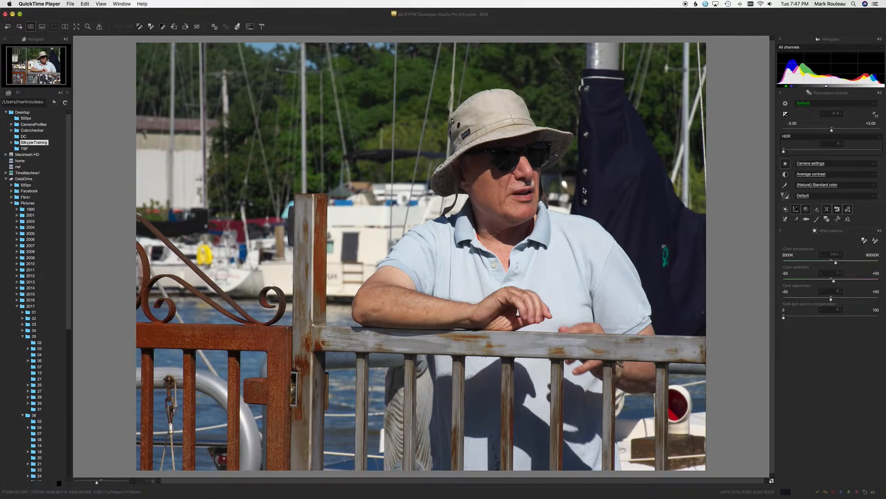
mouse_move(355, 139)
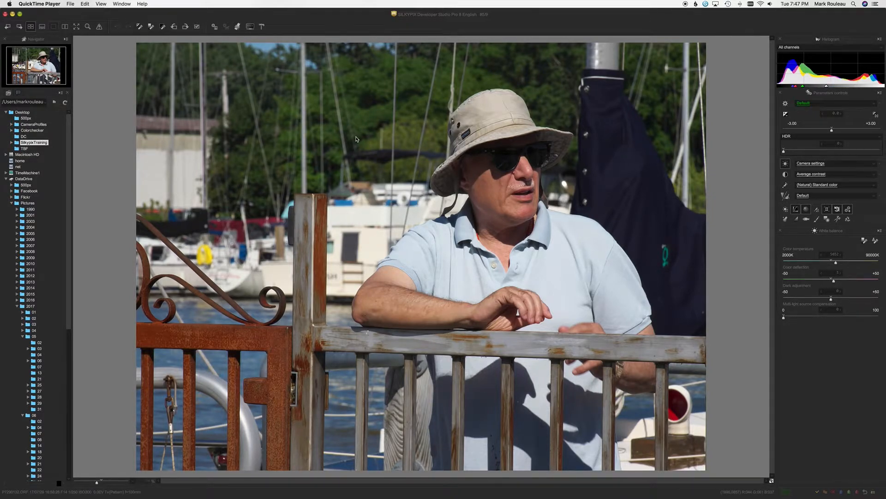
mouse_move(547, 171)
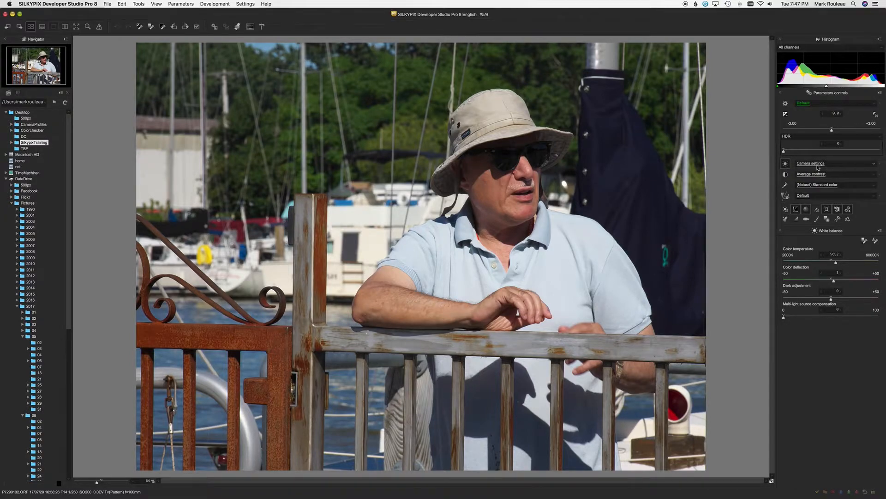
mouse_move(630, 144)
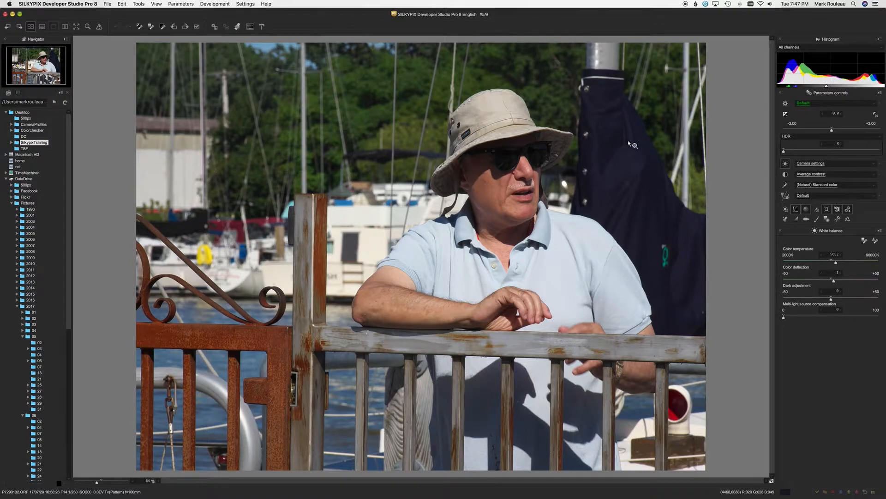
mouse_move(585, 207)
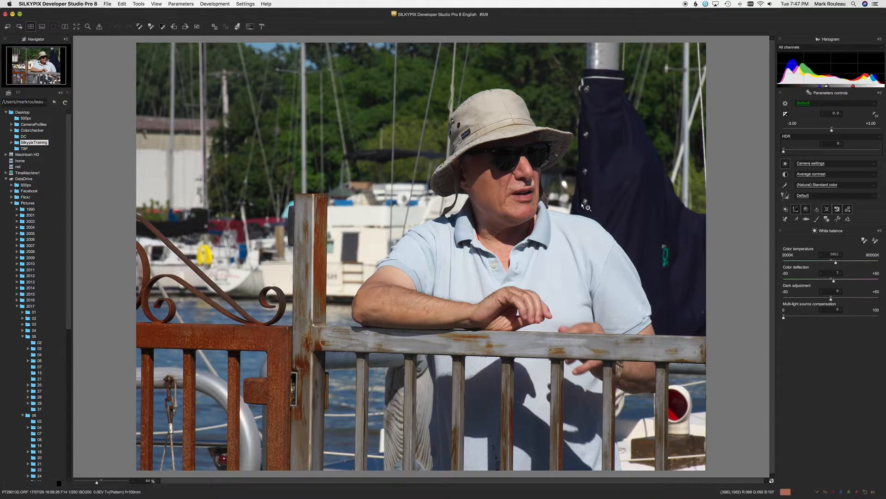
mouse_move(864, 177)
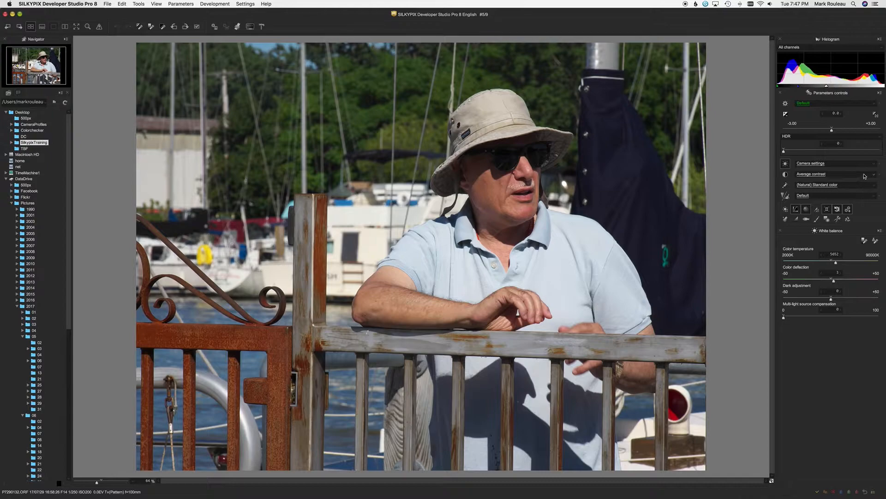
Show the white balance preset list for the marina portrait, still on Camera settings
left_click(831, 163)
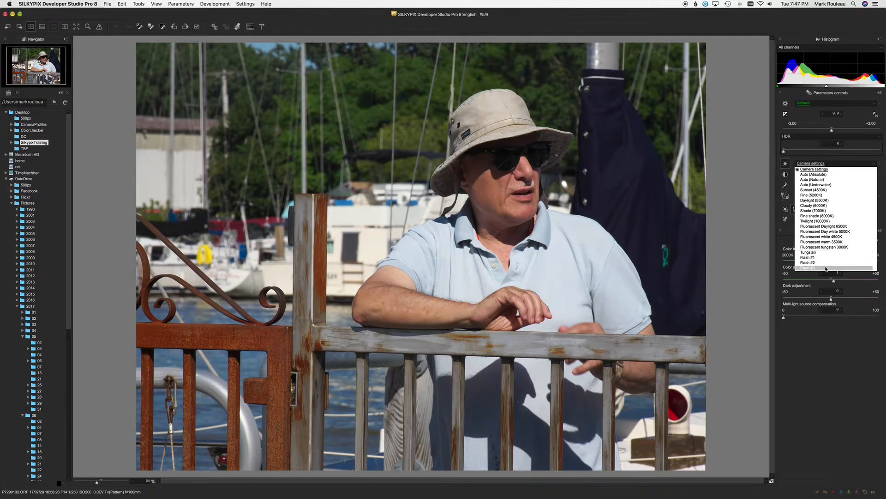
mouse_move(825, 226)
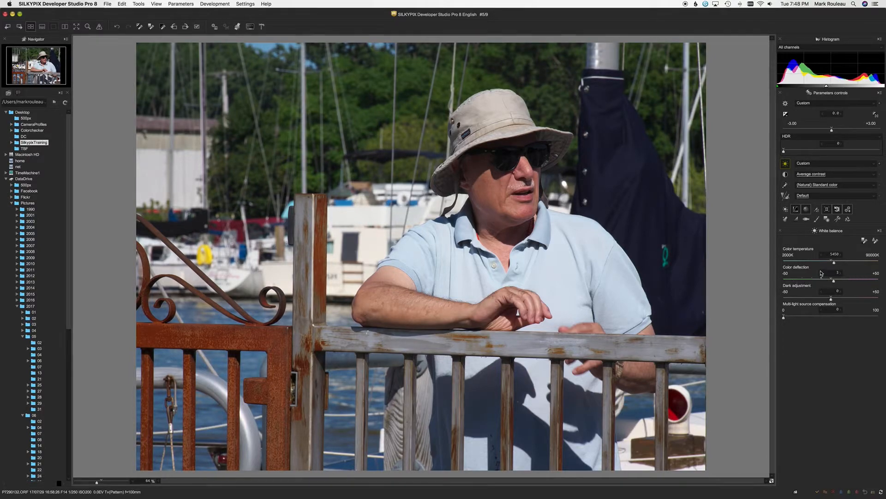
mouse_move(613, 201)
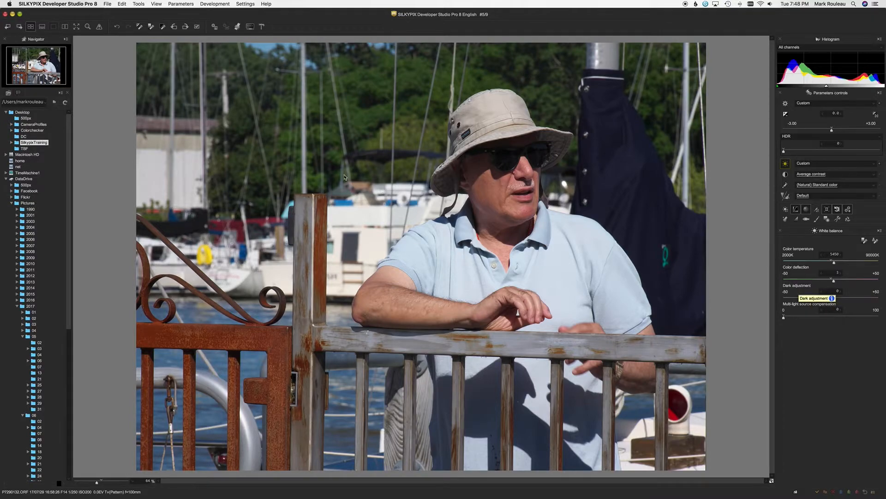
mouse_move(596, 269)
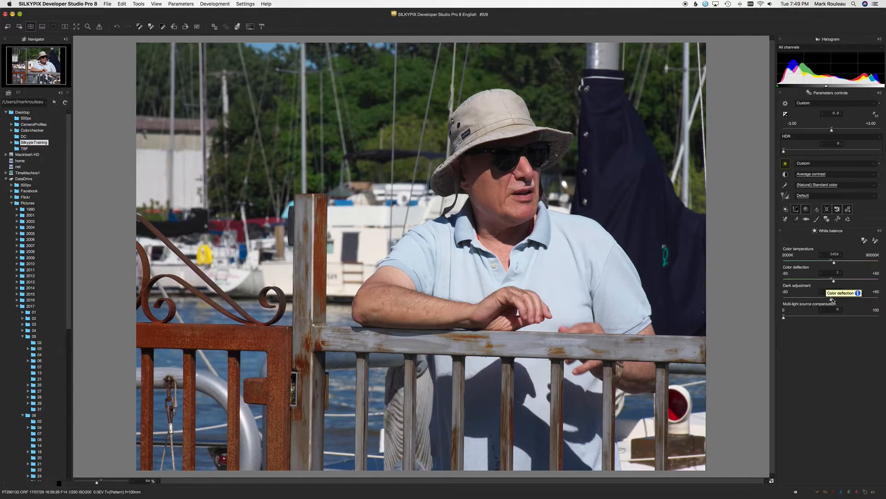
mouse_move(832, 309)
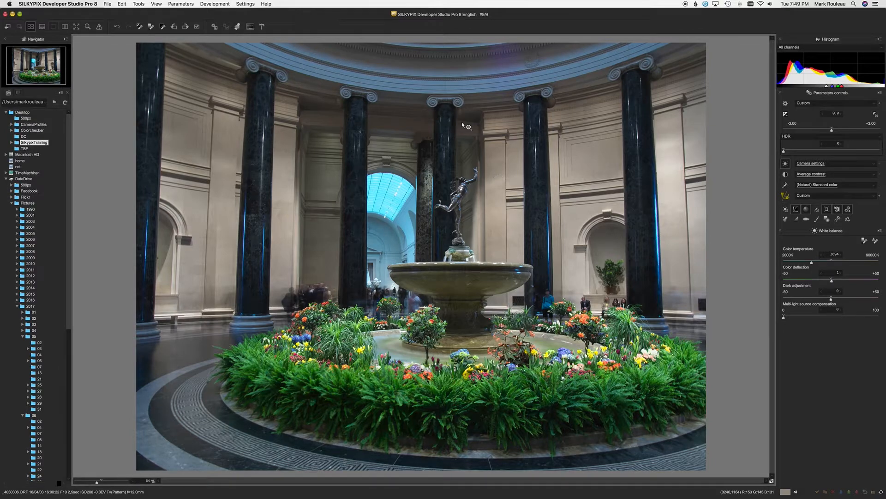
mouse_move(506, 289)
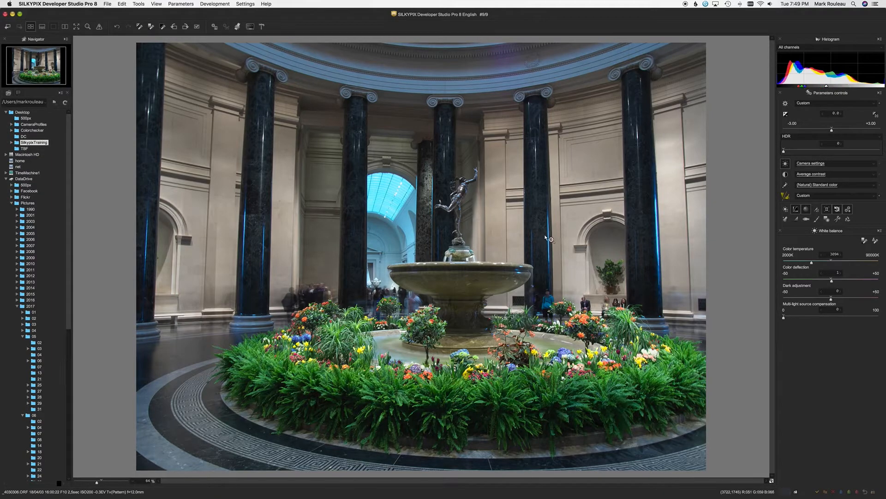
mouse_move(461, 278)
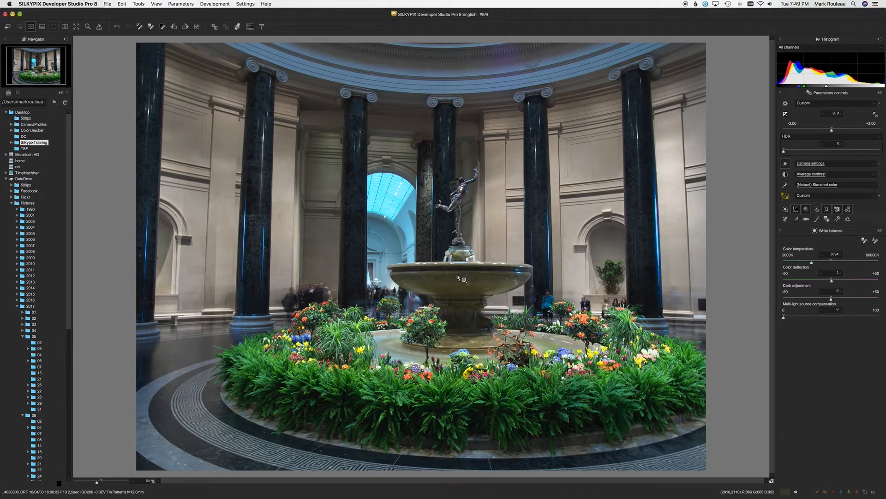
mouse_move(725, 321)
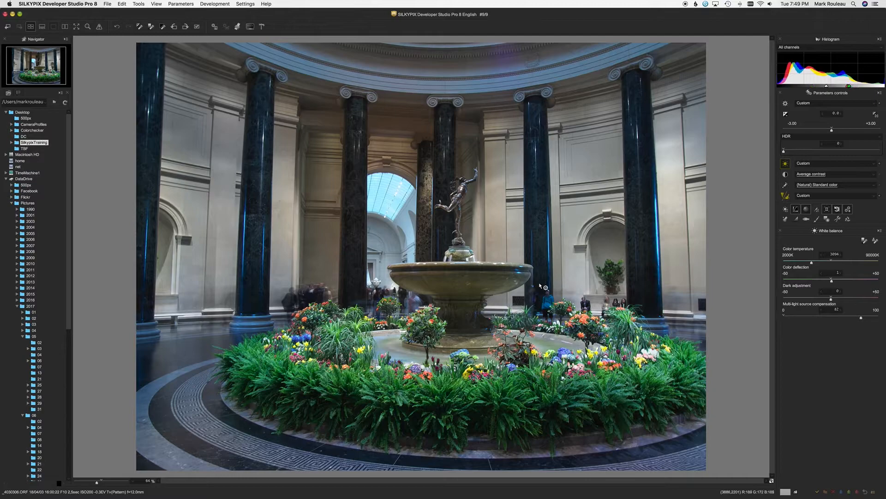
mouse_move(458, 285)
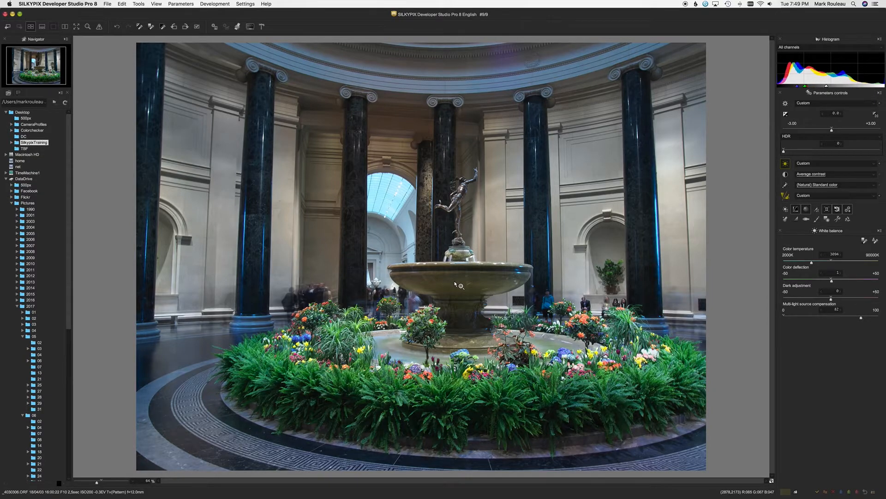
mouse_move(359, 192)
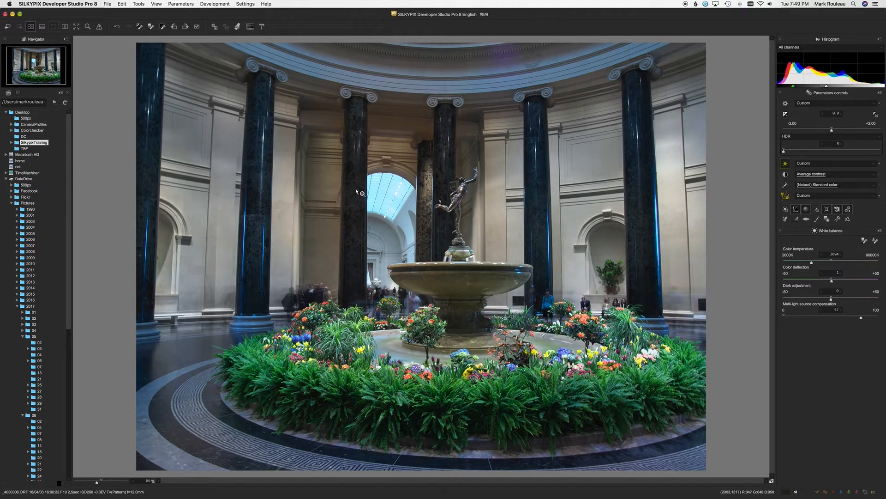
mouse_move(455, 291)
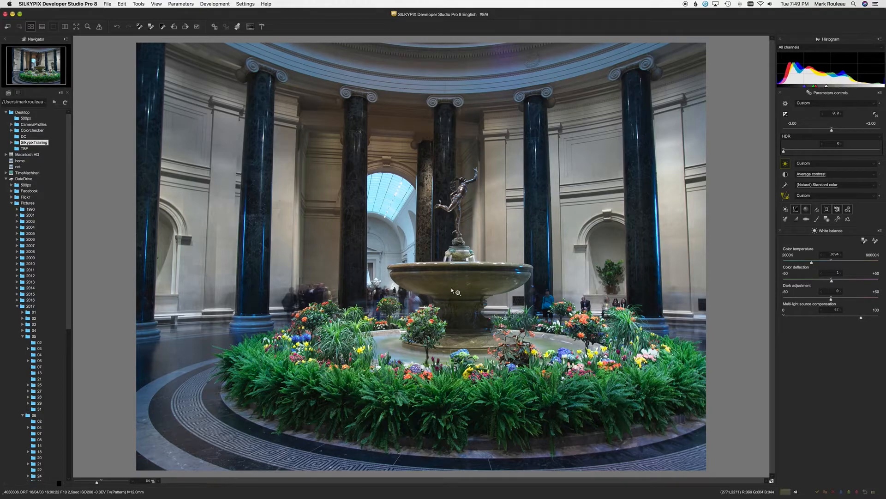
mouse_move(350, 168)
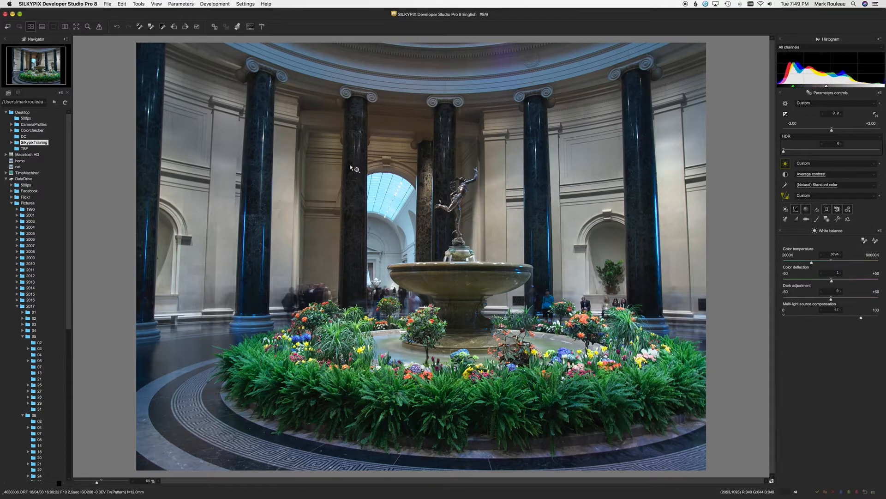
mouse_move(444, 246)
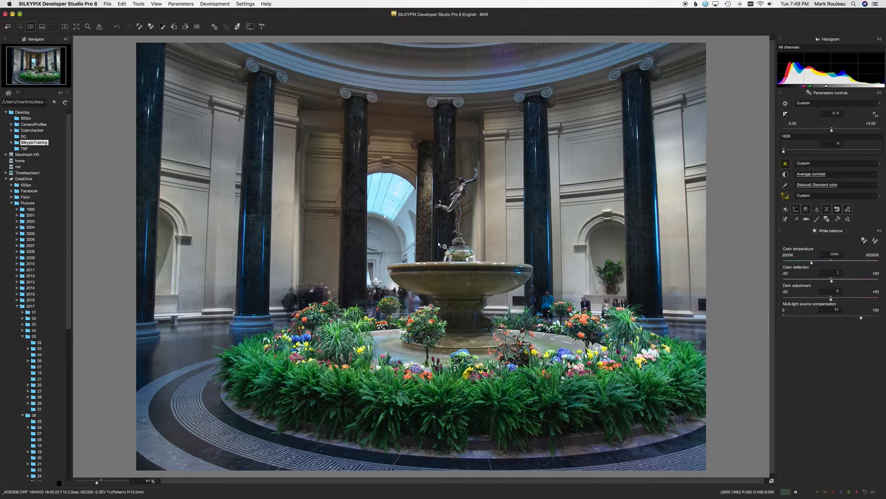
mouse_move(575, 292)
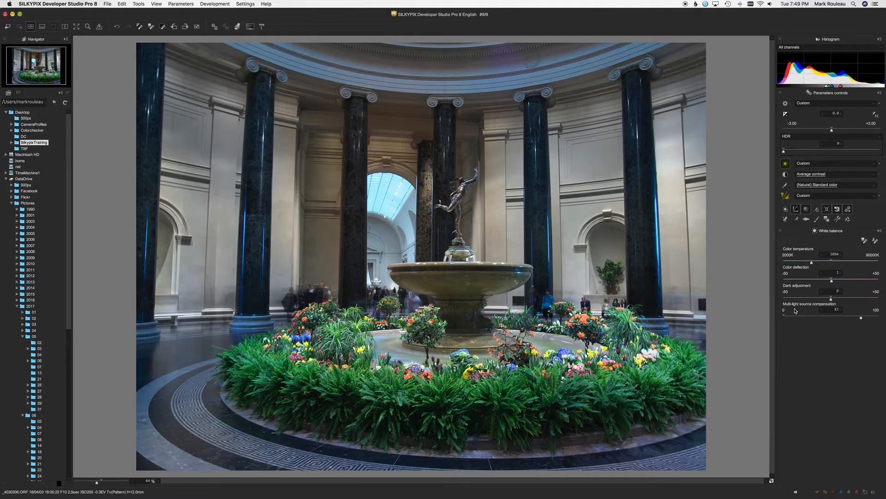
mouse_move(795, 311)
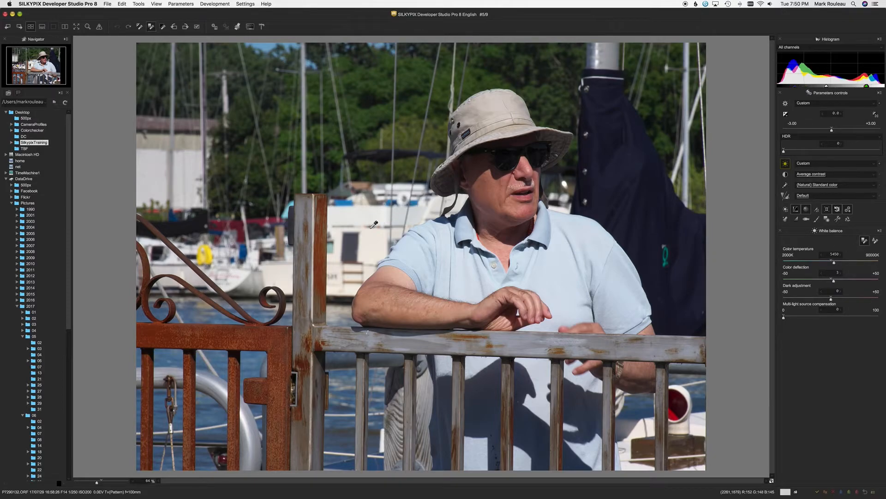
mouse_move(368, 221)
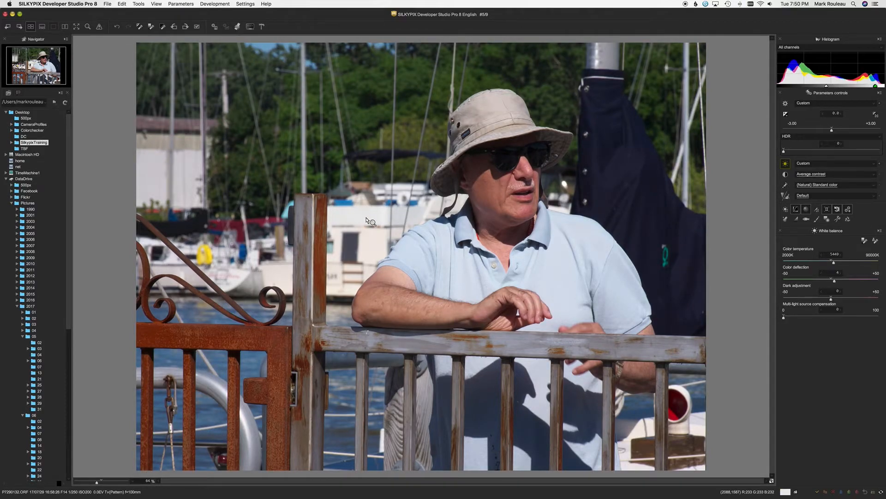
mouse_move(496, 158)
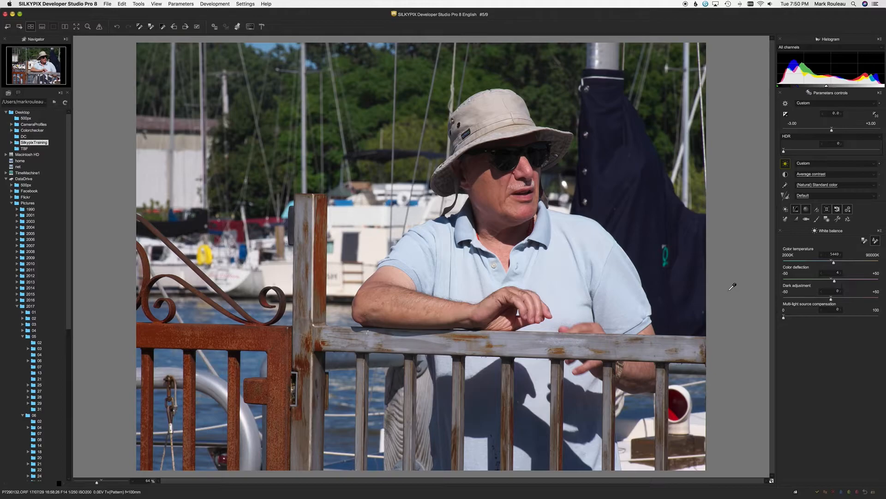
mouse_move(715, 262)
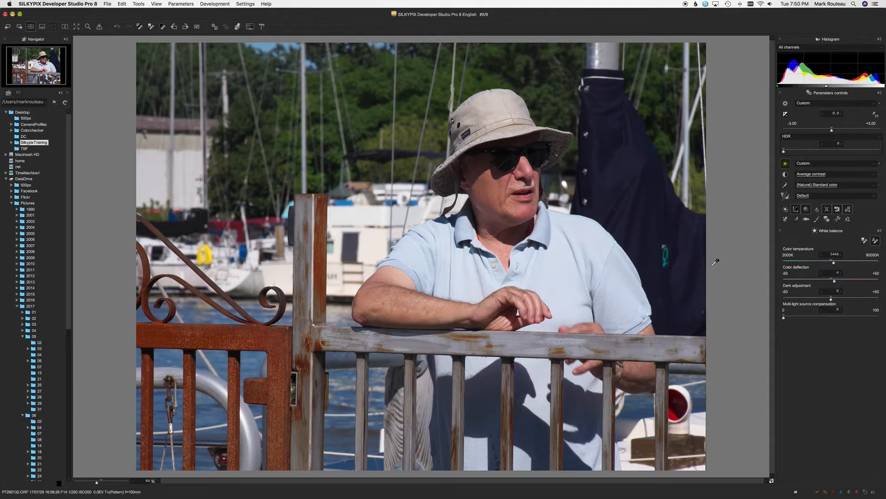
mouse_move(855, 240)
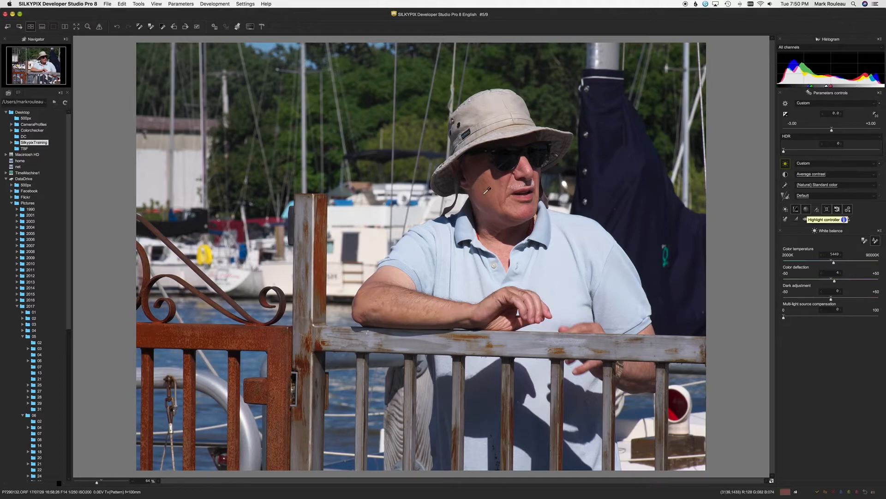
mouse_move(491, 190)
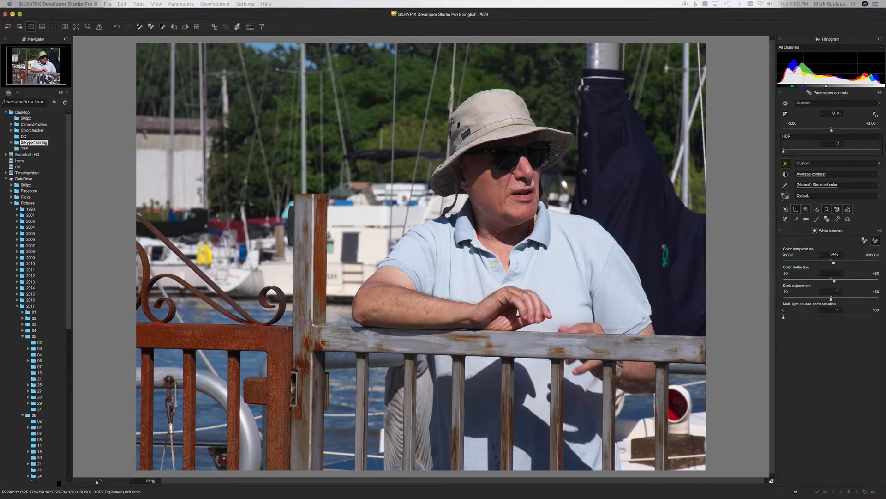
mouse_move(831, 143)
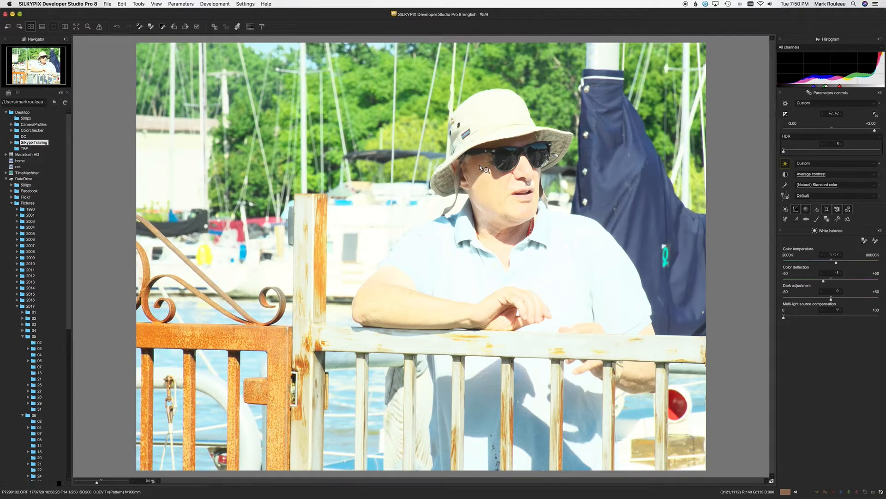
mouse_move(486, 171)
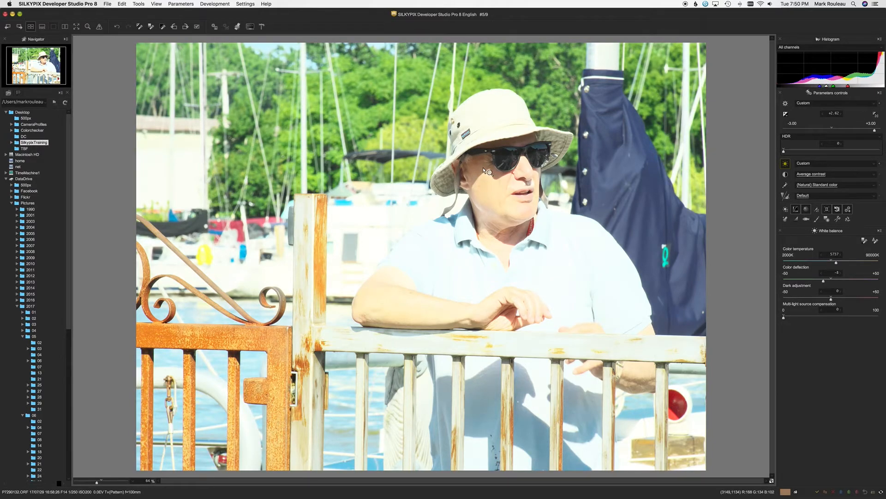
mouse_move(648, 214)
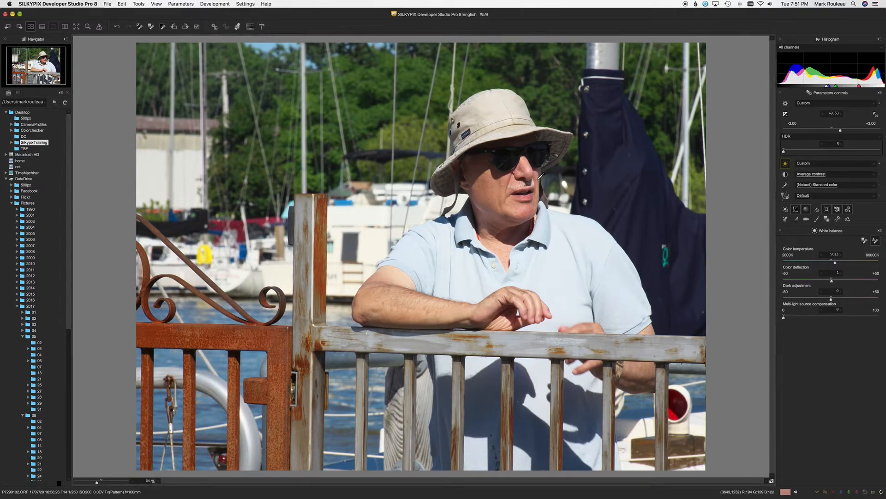
mouse_move(543, 186)
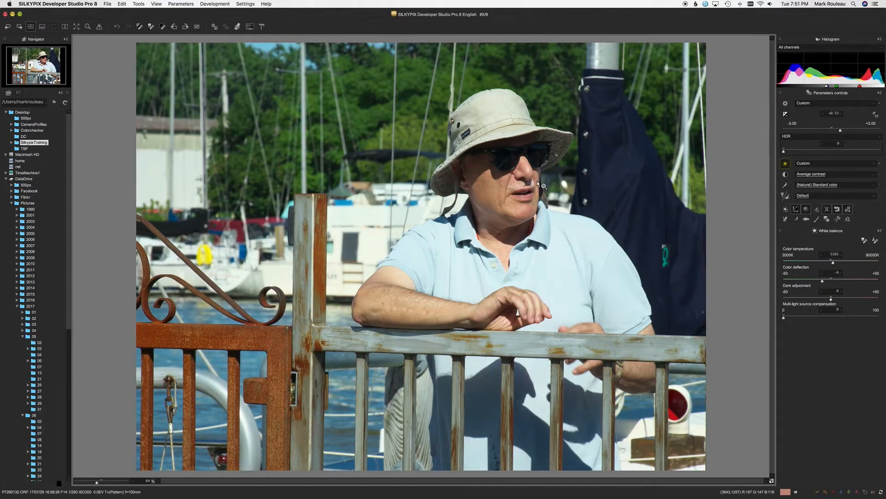
mouse_move(672, 190)
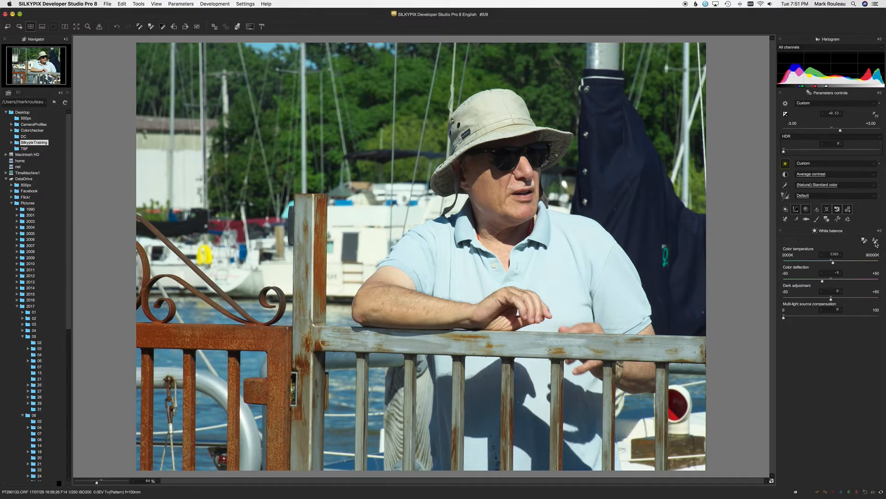
mouse_move(489, 230)
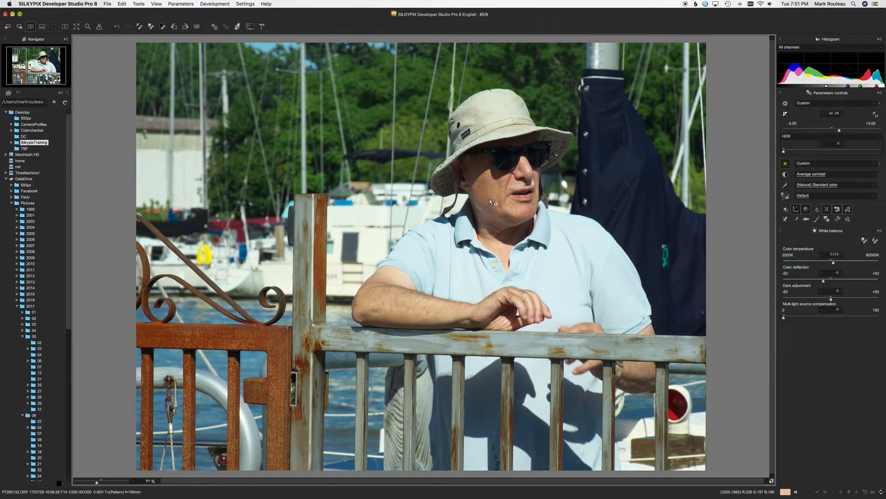
mouse_move(559, 225)
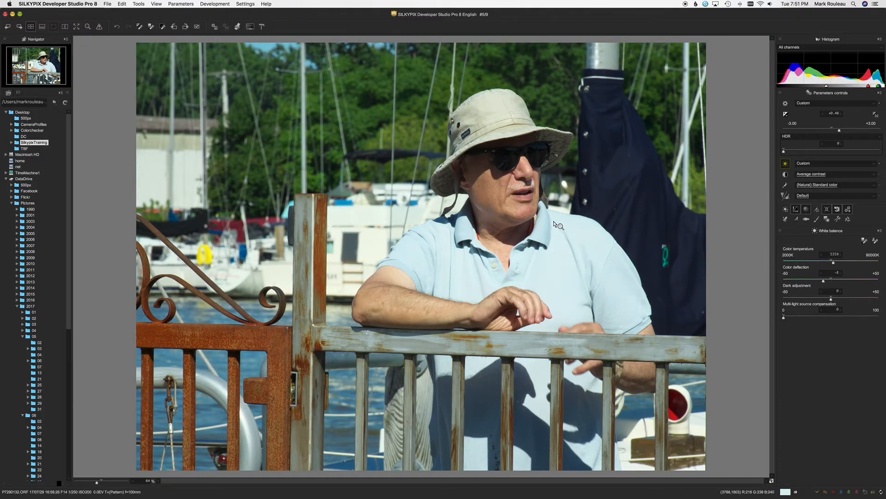
mouse_move(543, 209)
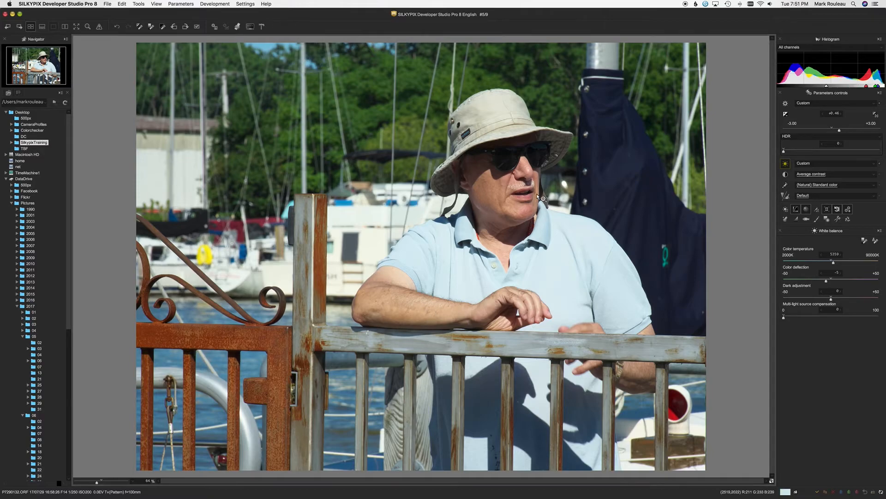
mouse_move(539, 254)
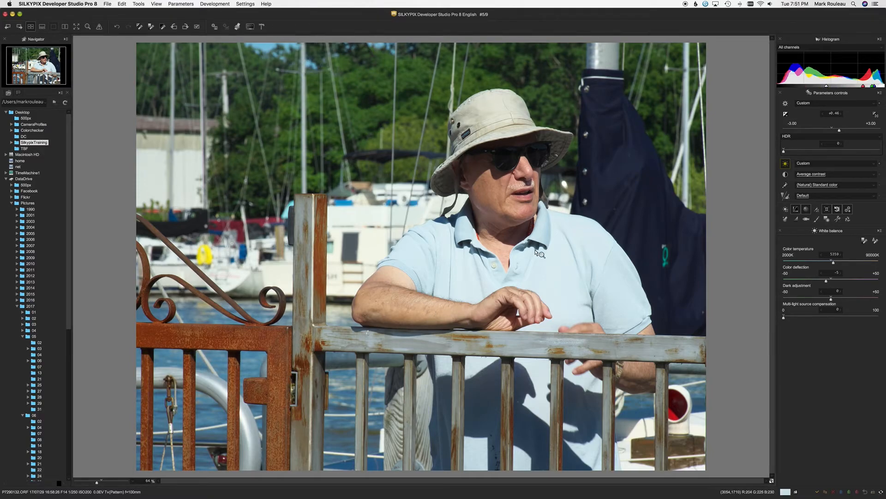
mouse_move(803, 260)
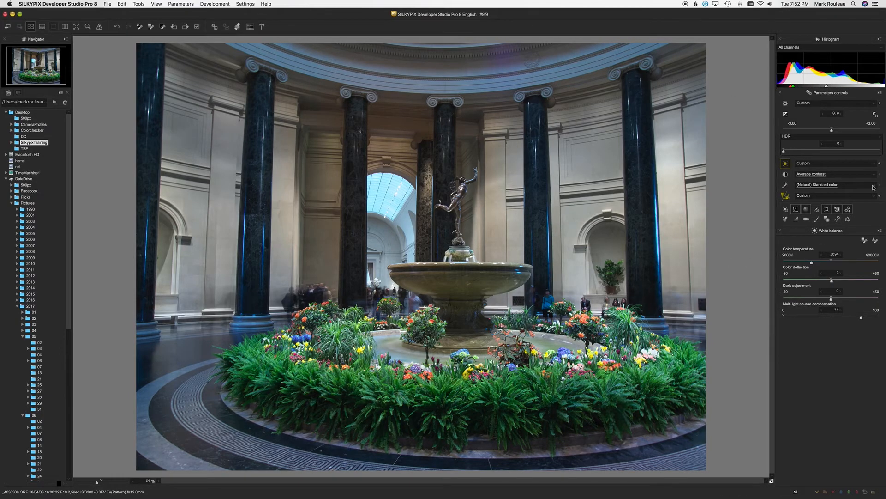
Switch the rotunda fountain photo's Color rendering style to monochrome
left_click(836, 185)
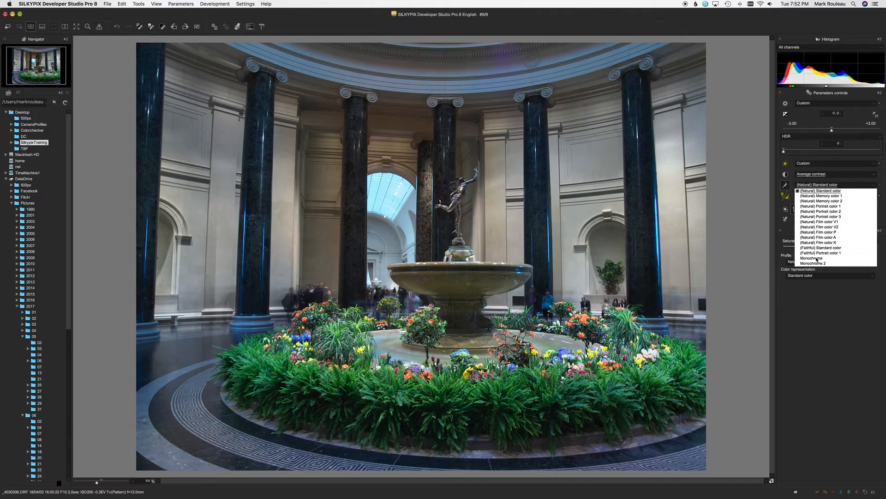
left_click(809, 258)
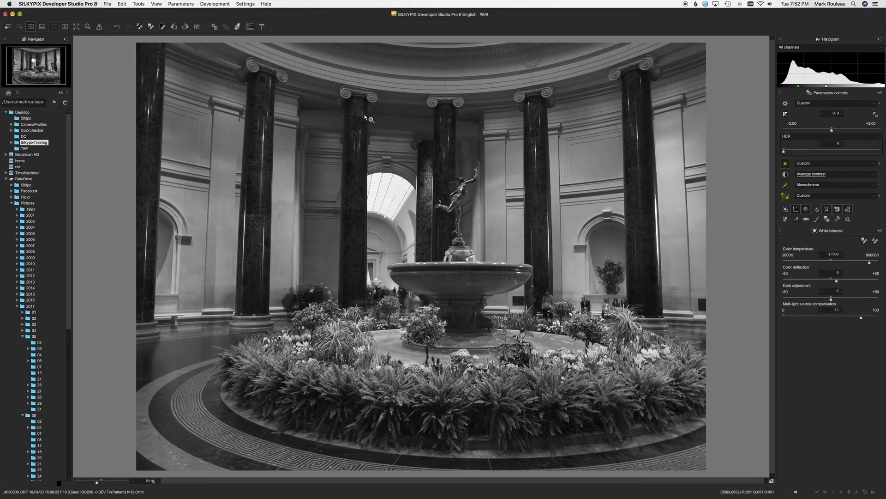
mouse_move(420, 214)
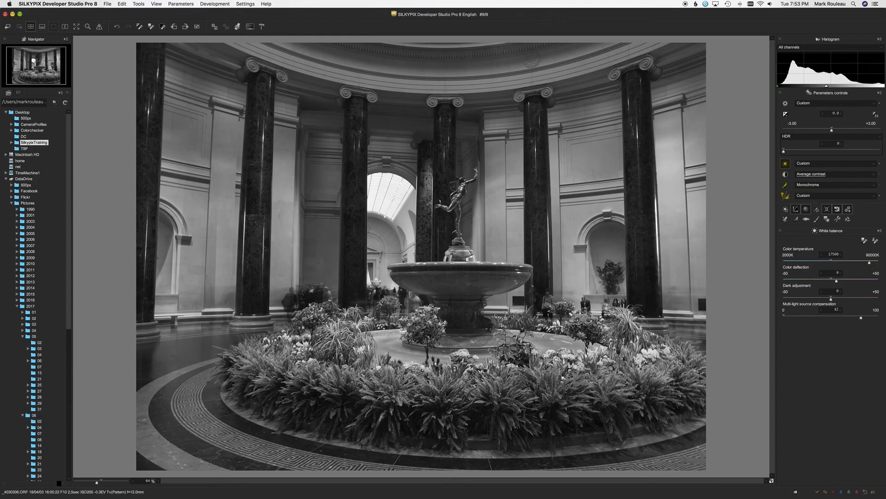
mouse_move(735, 179)
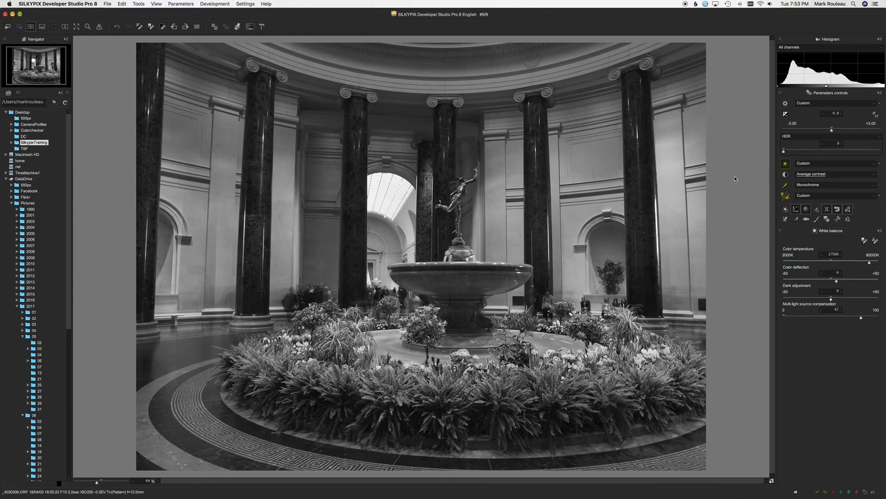
mouse_move(740, 413)
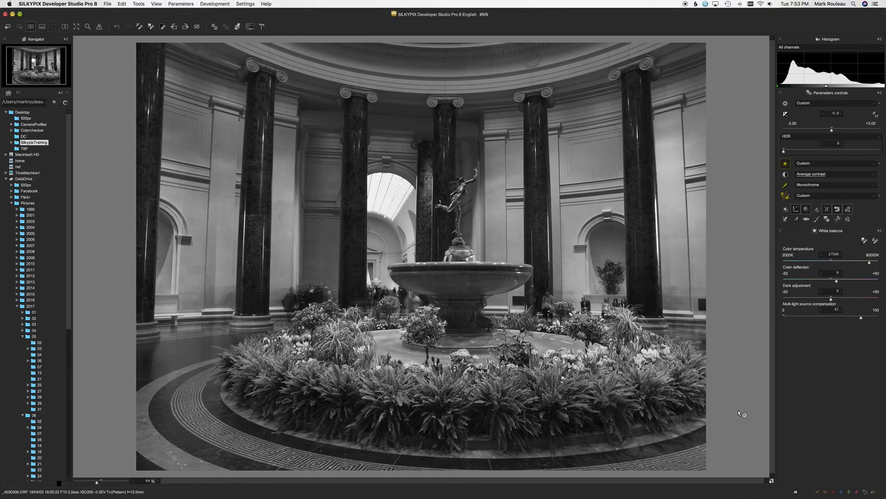
mouse_move(734, 415)
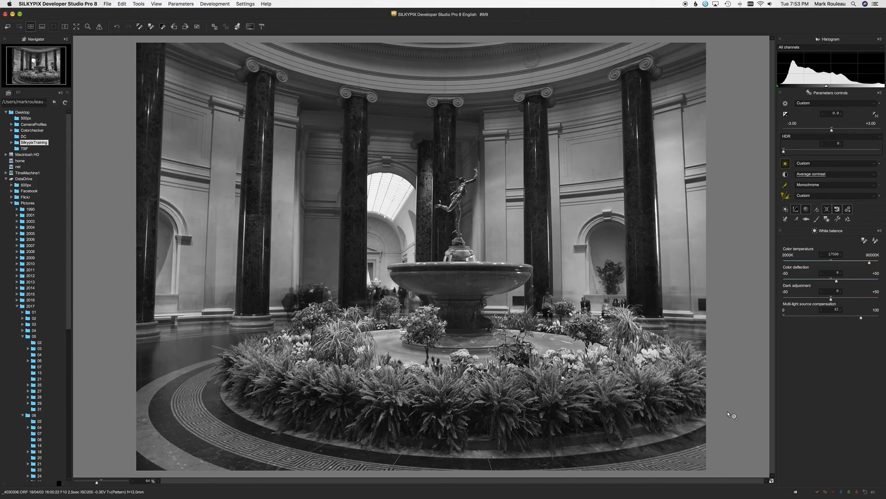
mouse_move(569, 400)
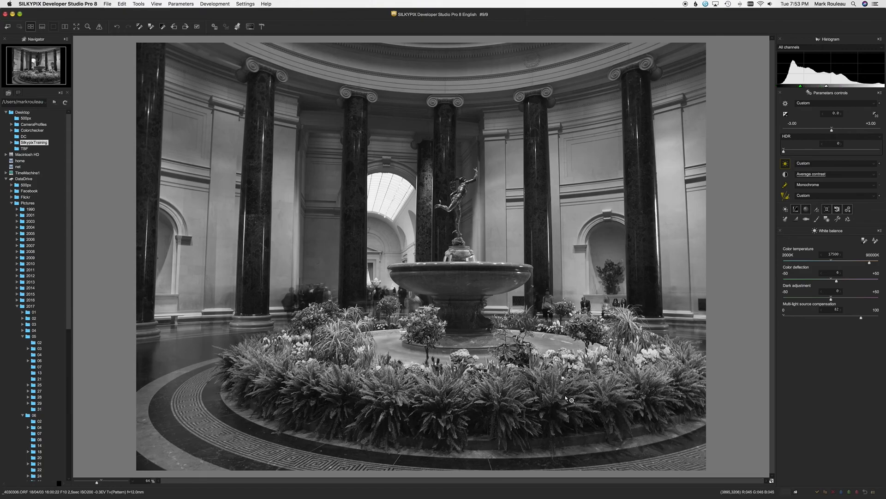
mouse_move(649, 371)
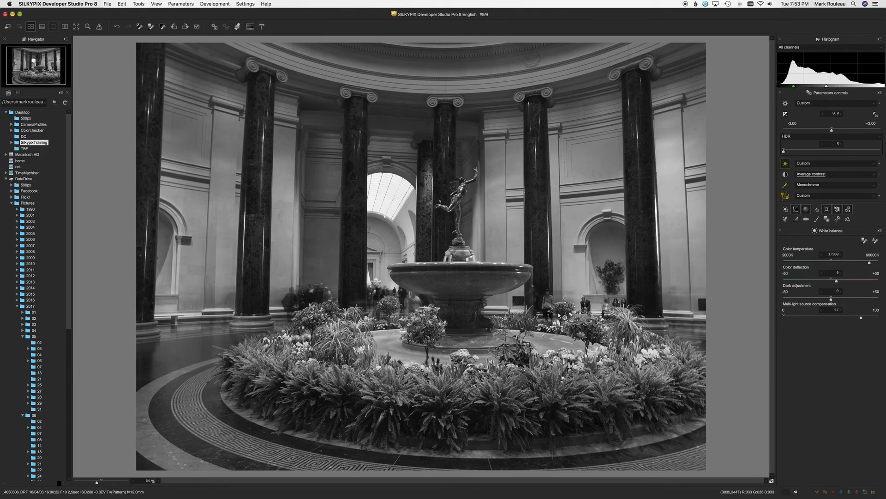
mouse_move(433, 324)
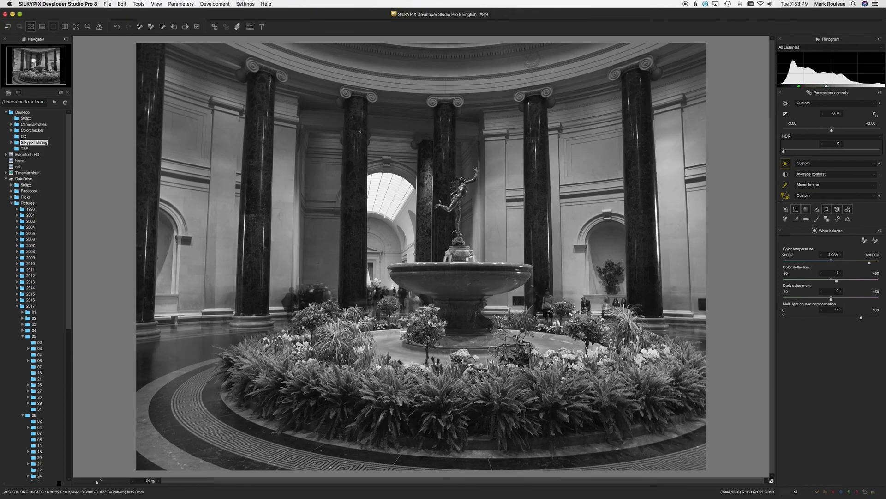
mouse_move(381, 328)
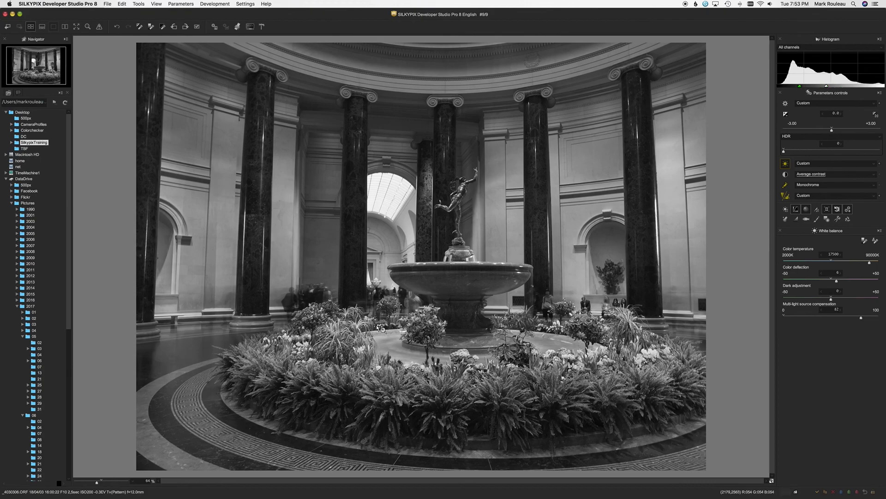